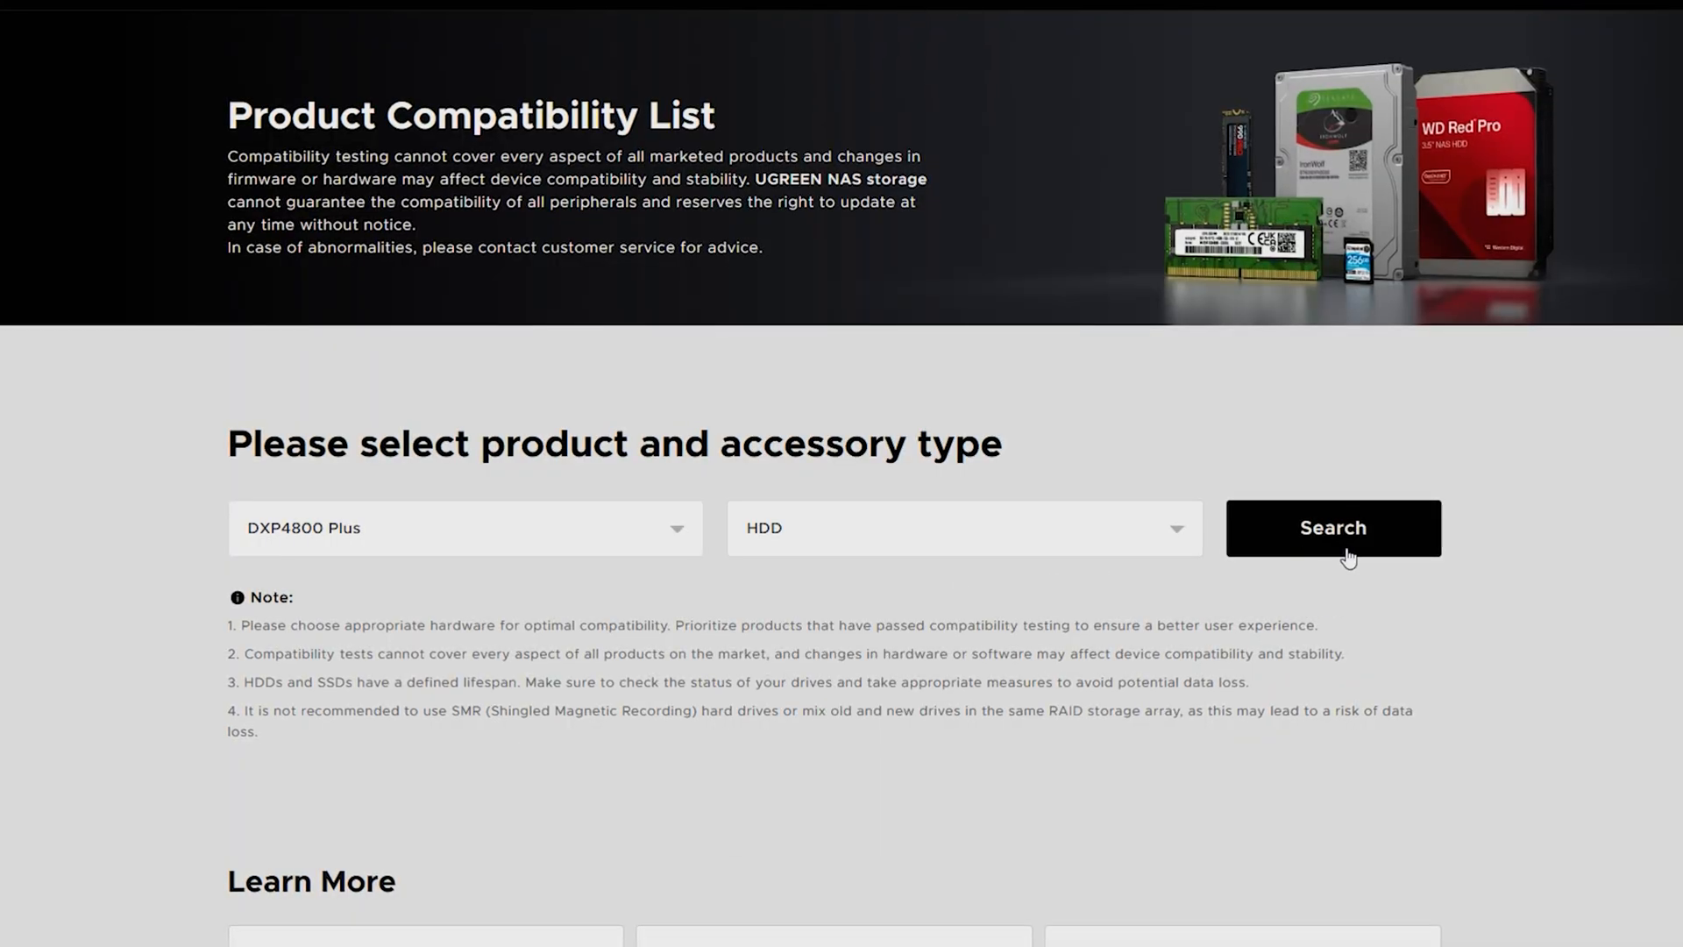
# Search compatible HDDs for the DXP4800 Plus and view the Seagate and WD drive table.
pyautogui.click(1333, 527)
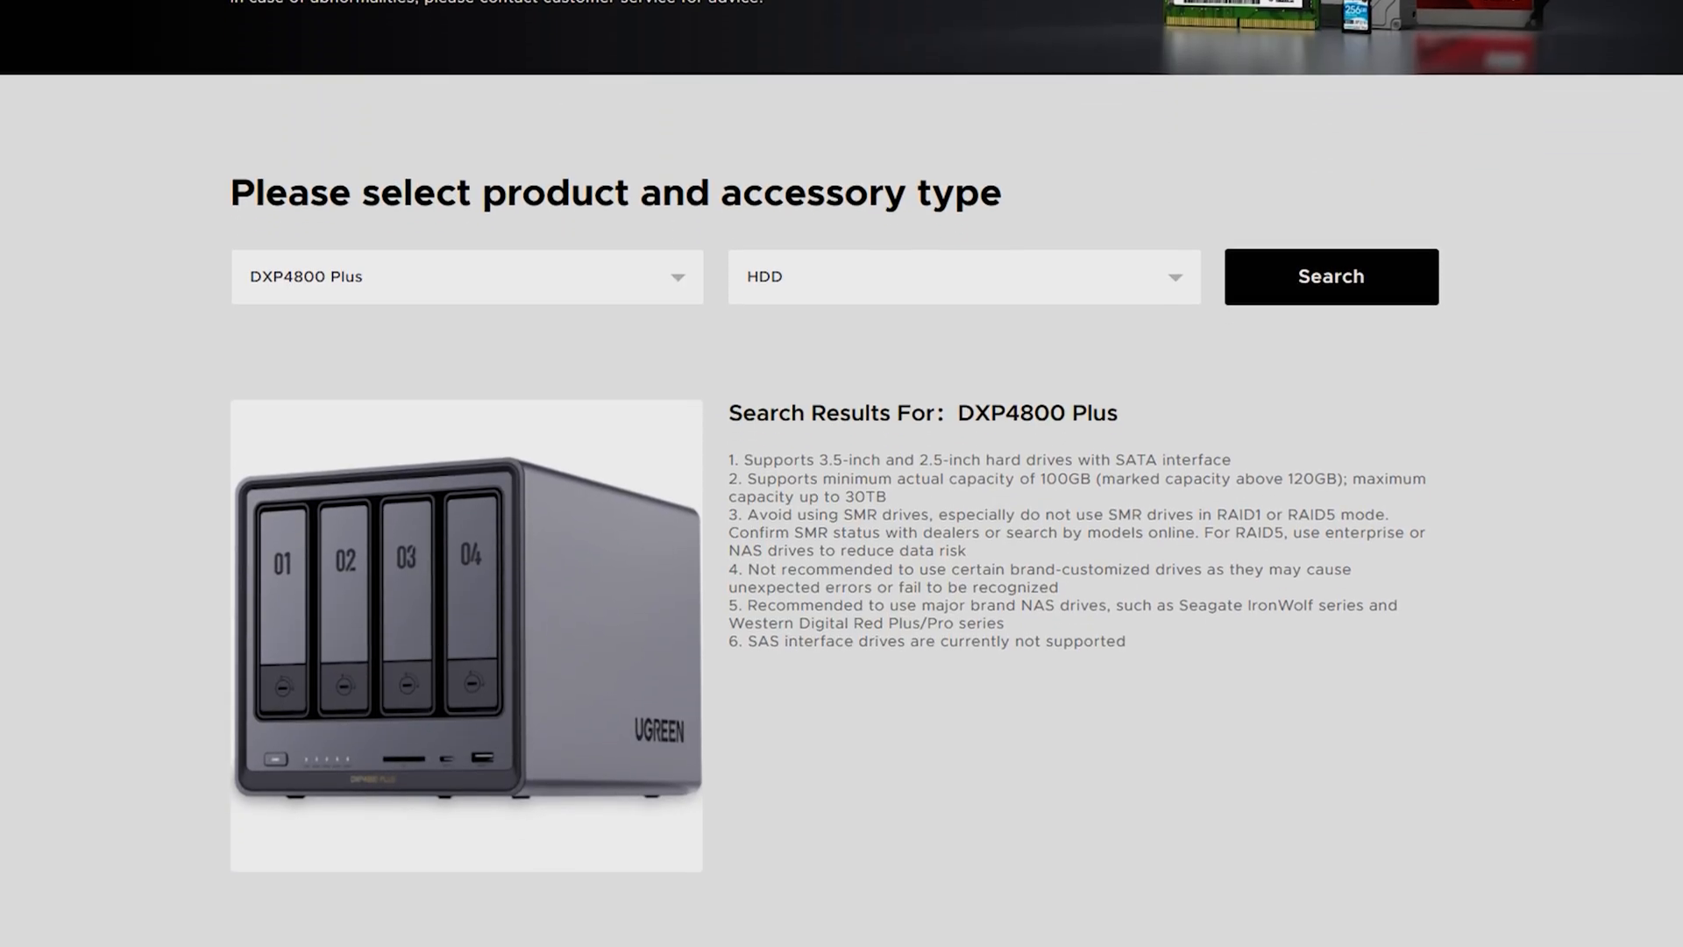
pyautogui.scroll(-3)
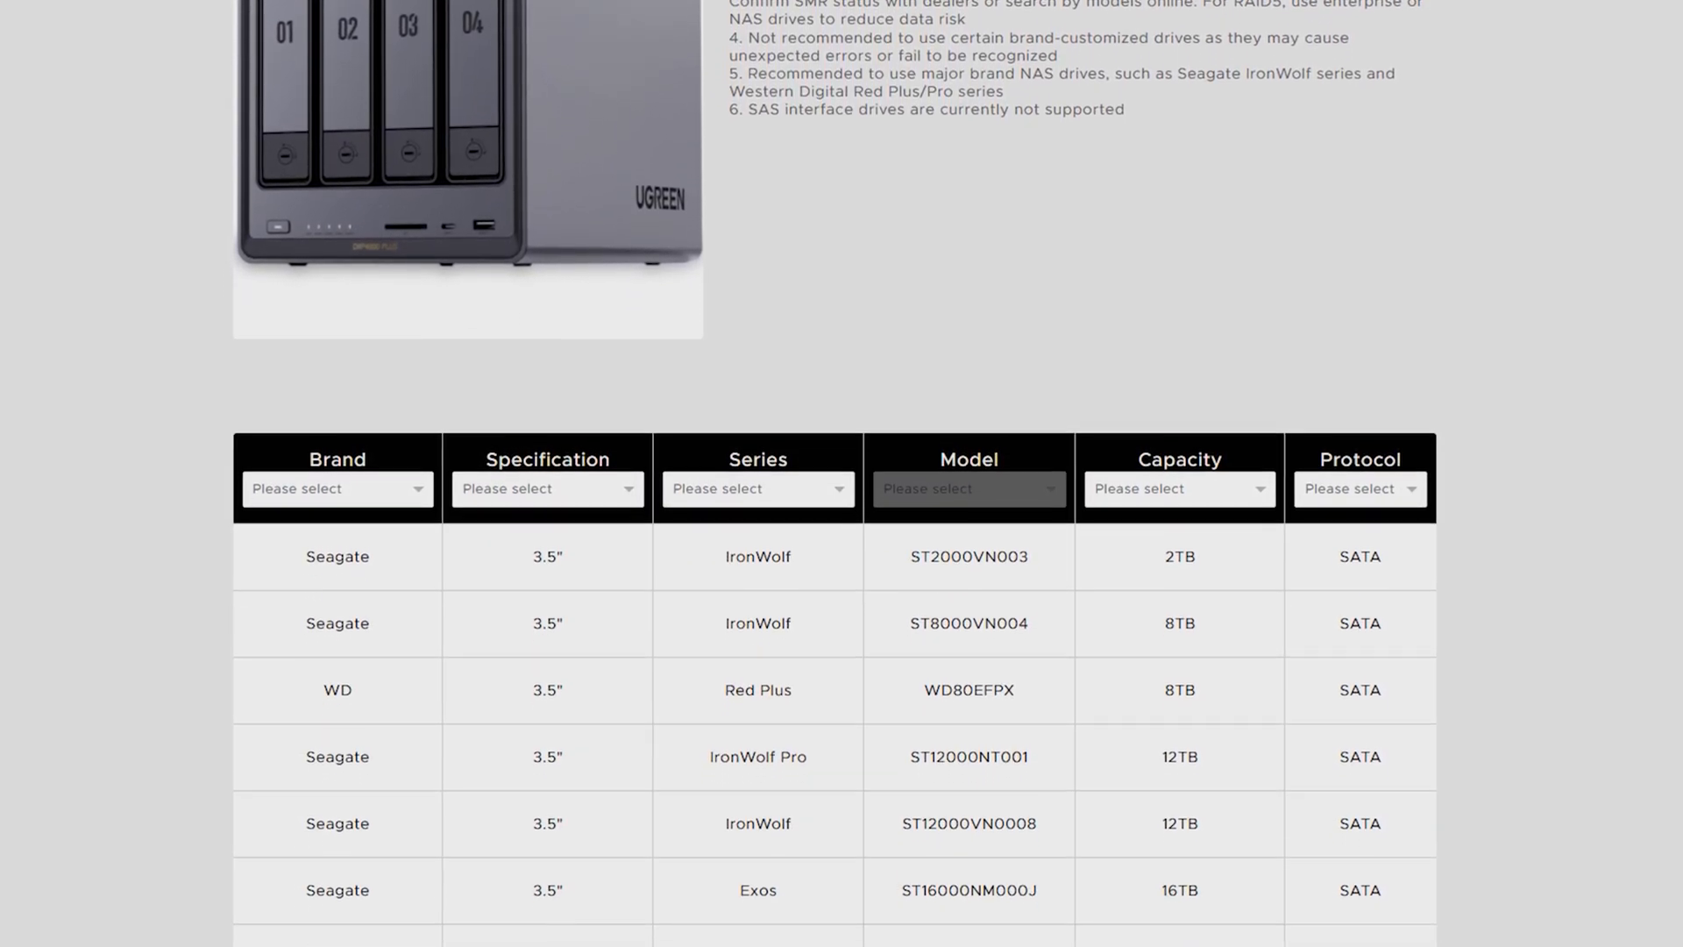
pyautogui.scroll(-3)
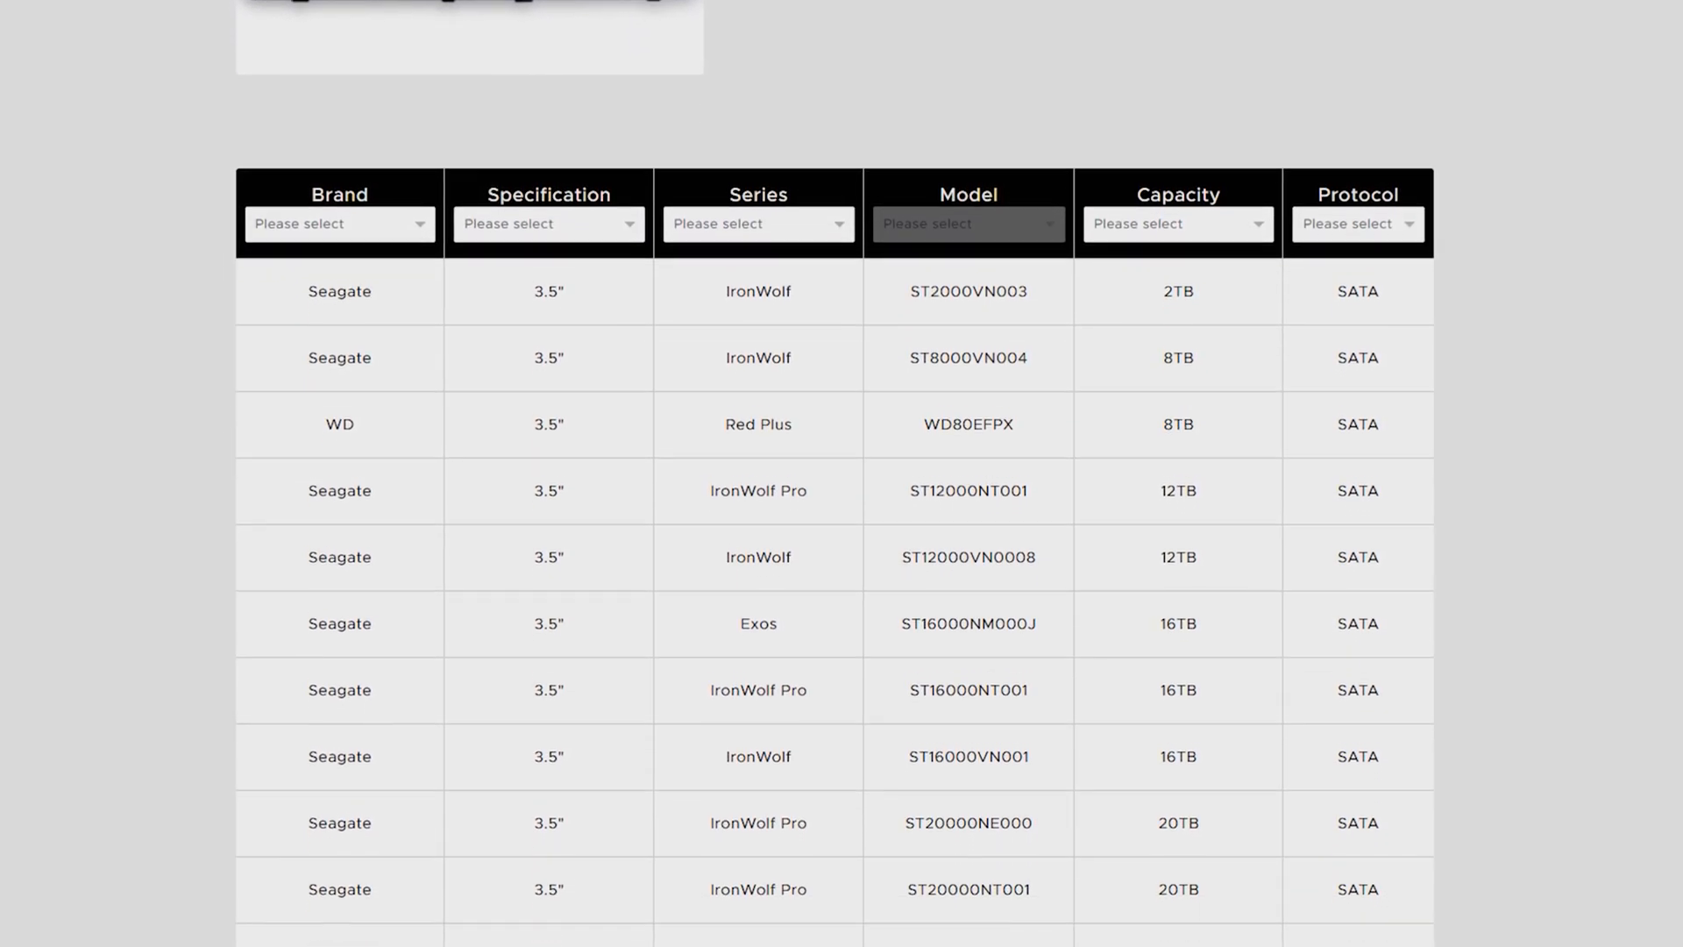
pyautogui.scroll(-3)
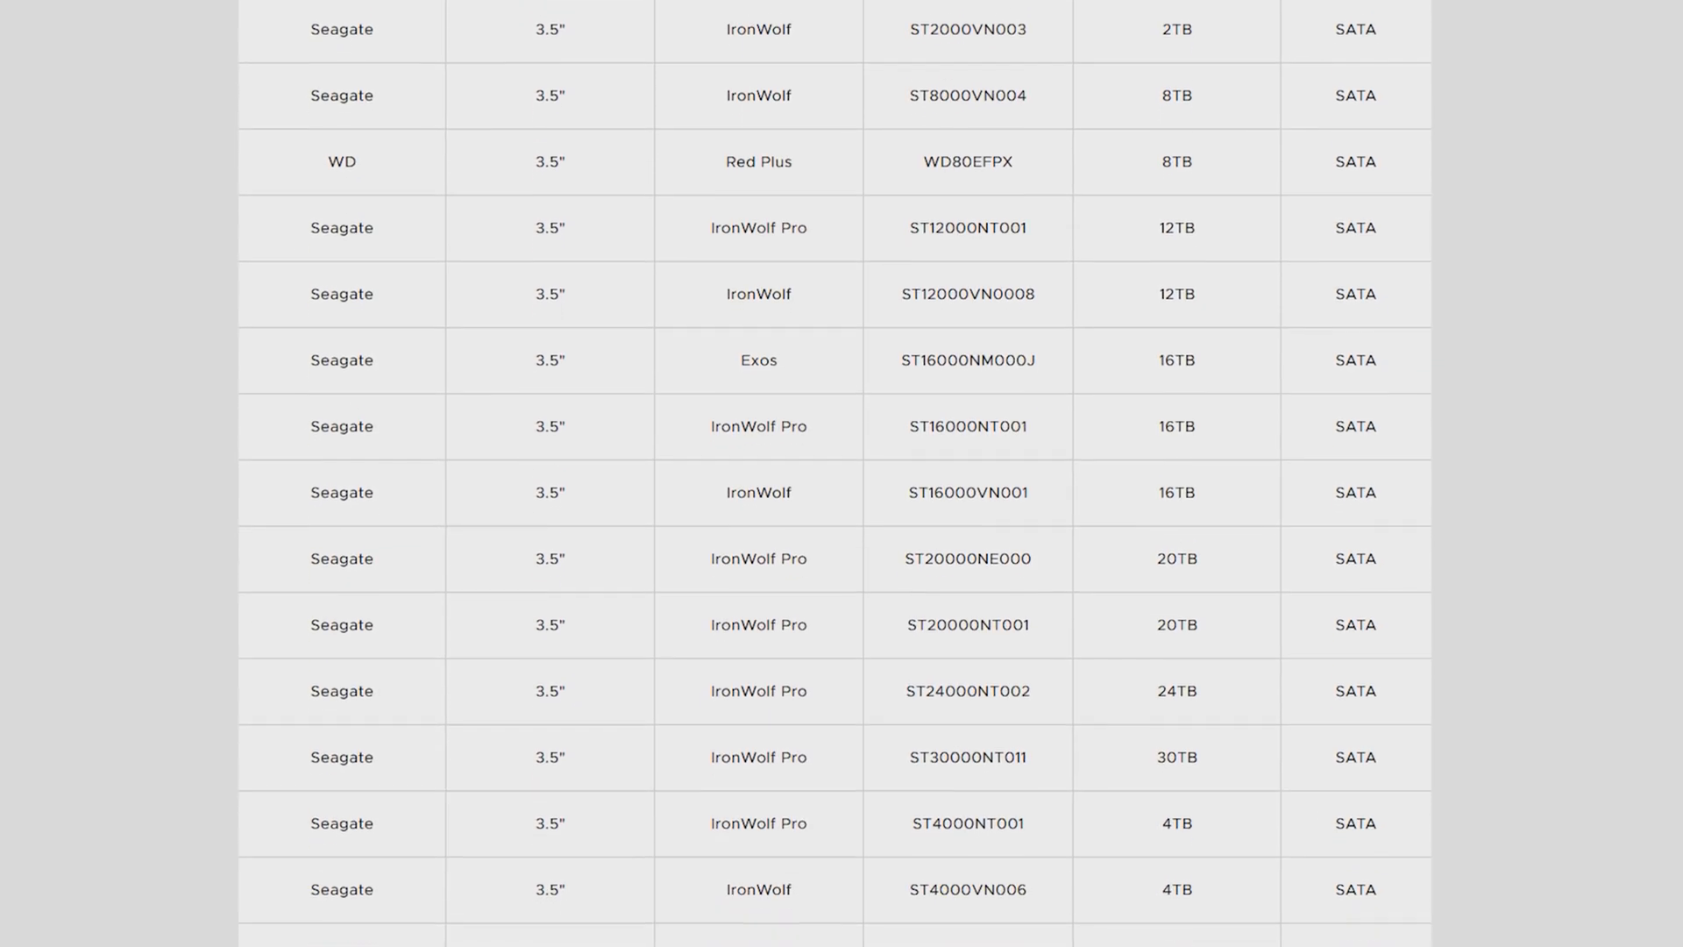